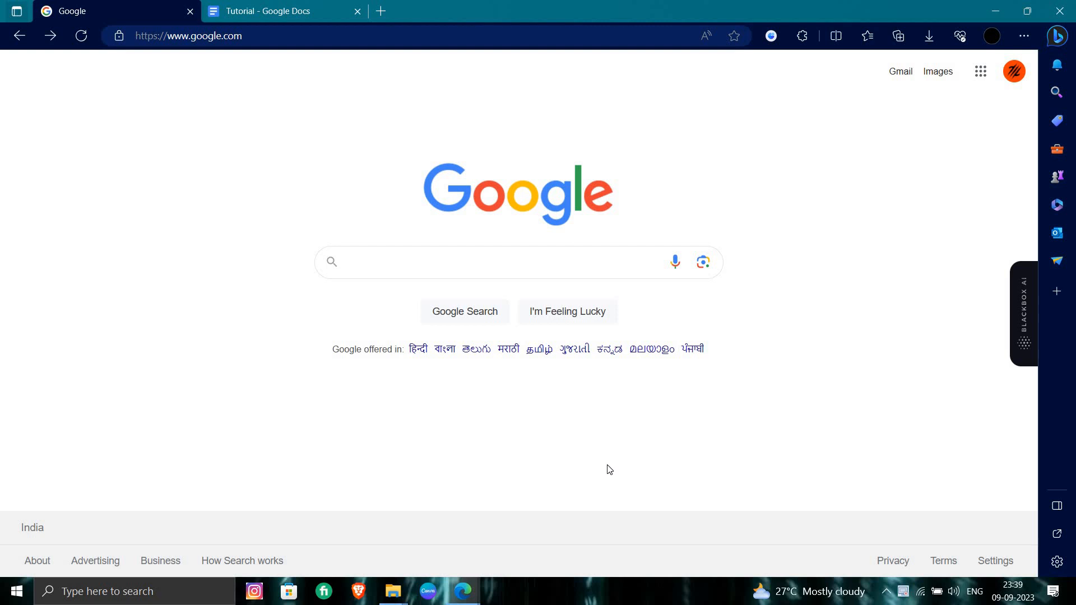
mouse_move(411, 281)
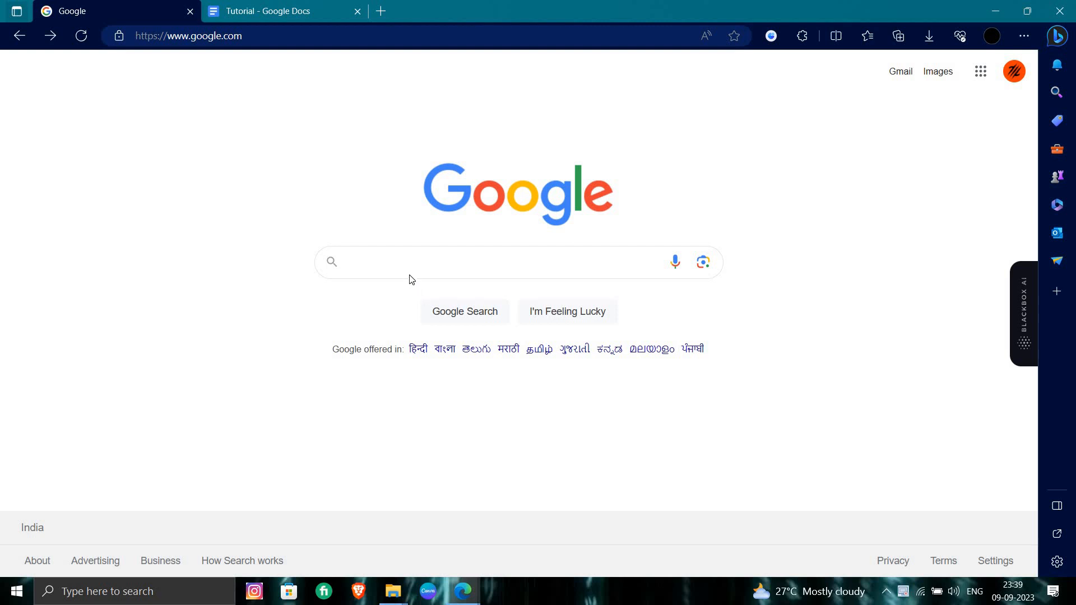
mouse_move(427, 204)
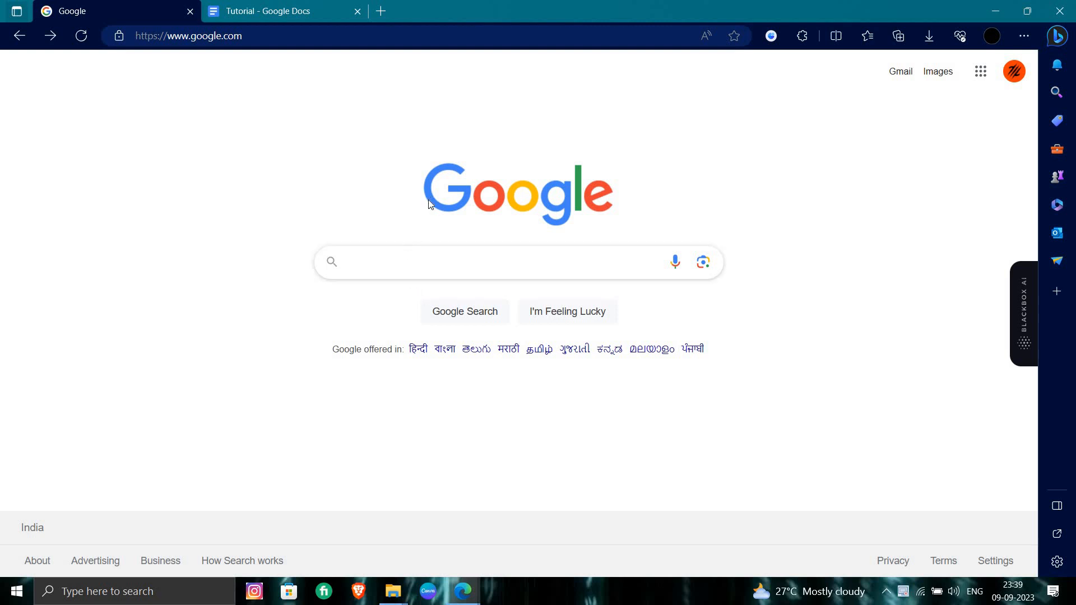
mouse_move(433, 229)
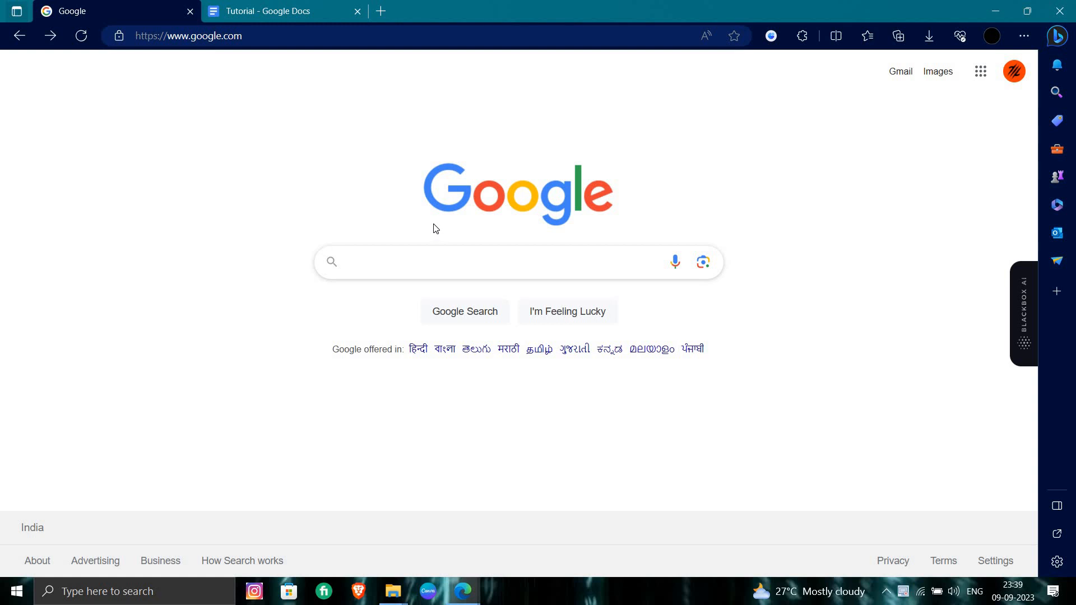
mouse_move(440, 280)
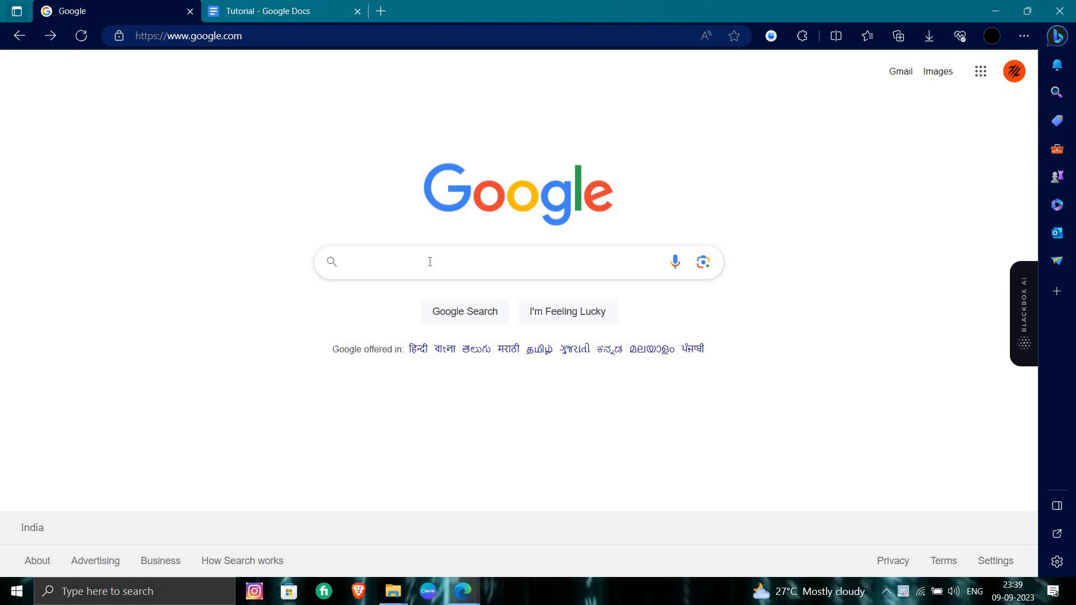
Step: Search Google for 'How To Fix Naraka Bladepoint Crash'
text(How To Fix Naraka Bladepoint Crash)
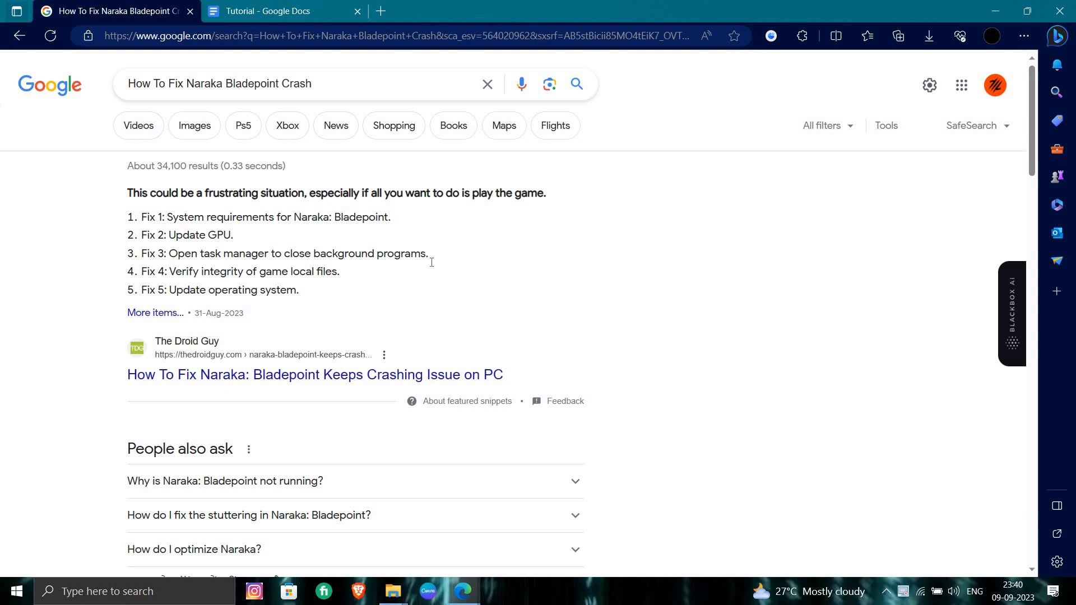
key(Ctrl+p)
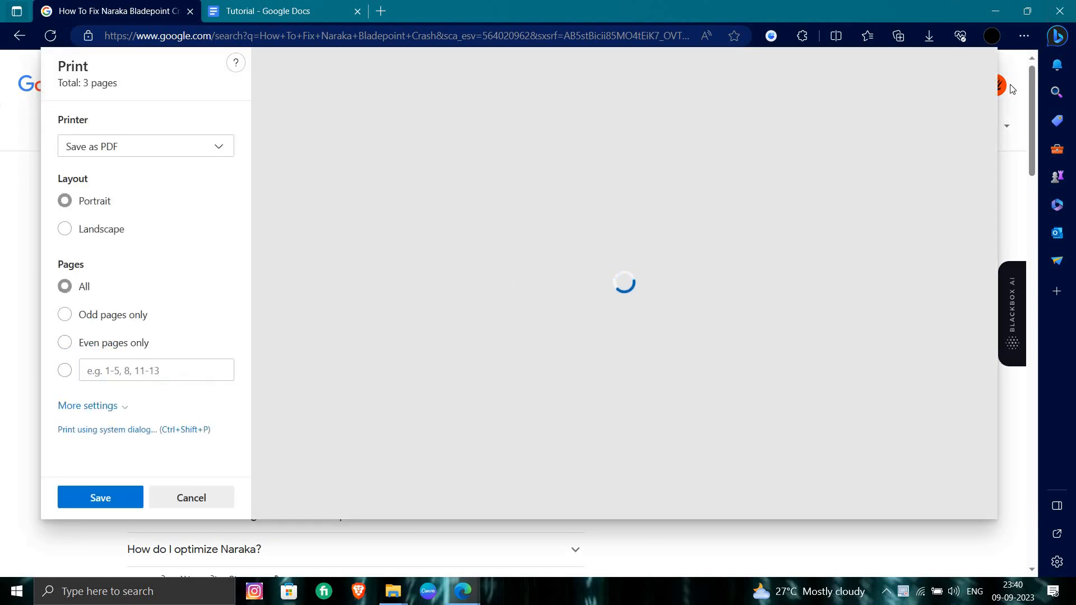
click(190, 497)
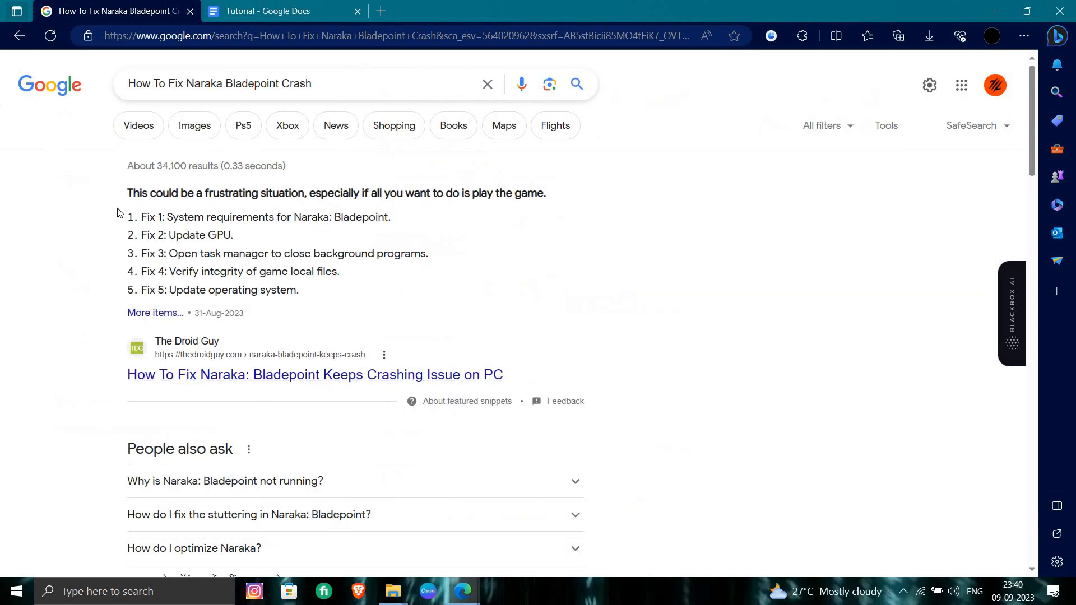
mouse_move(232, 276)
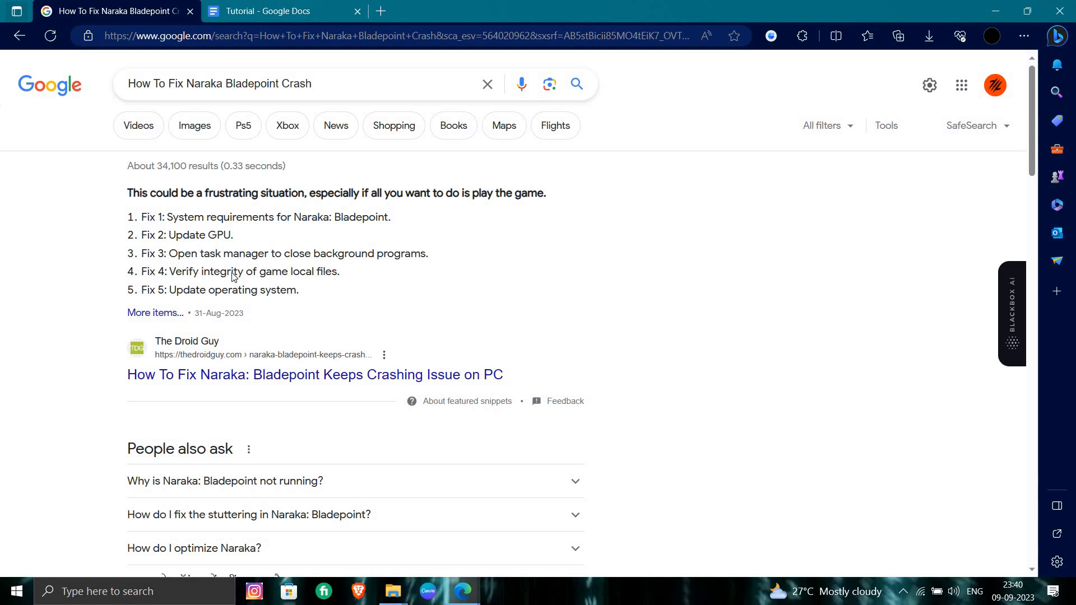
mouse_move(525, 264)
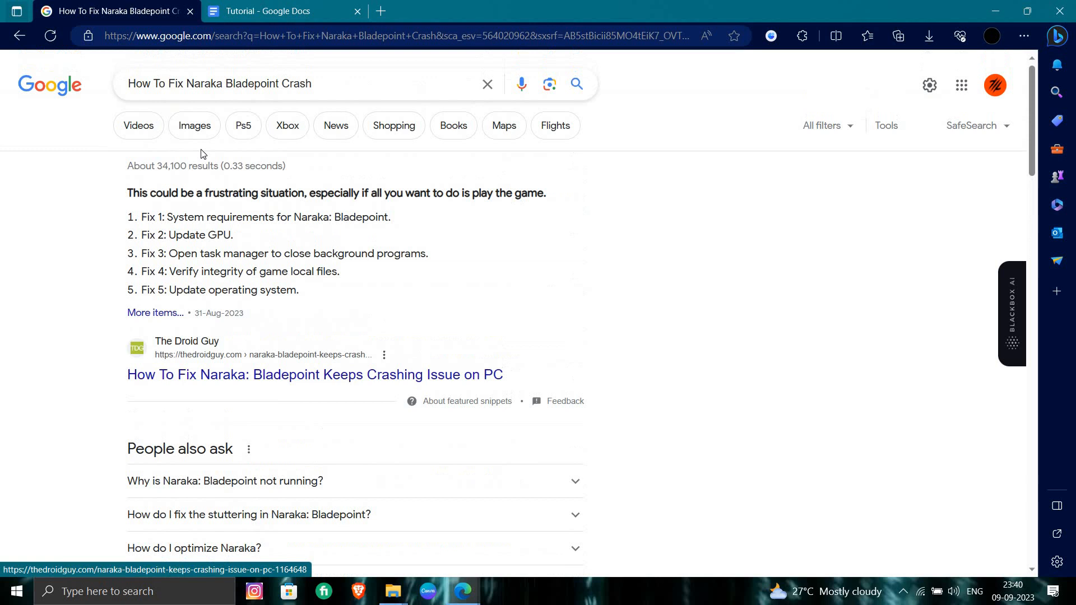
Step: Show image results for the crash query, then bring up the taskbar menu for Task Manager
click(195, 126)
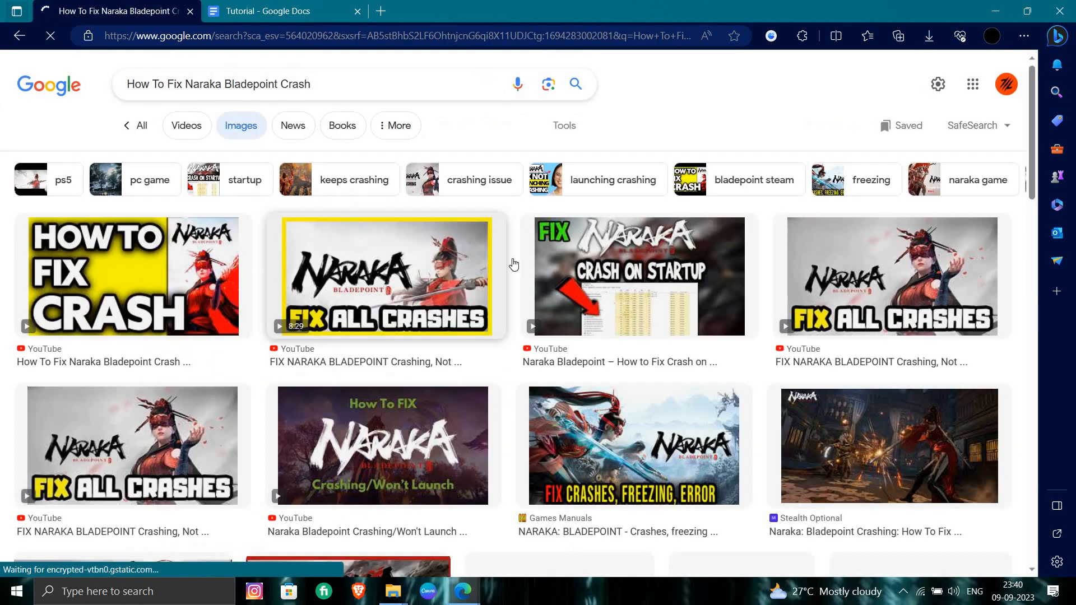
scroll(down, 3)
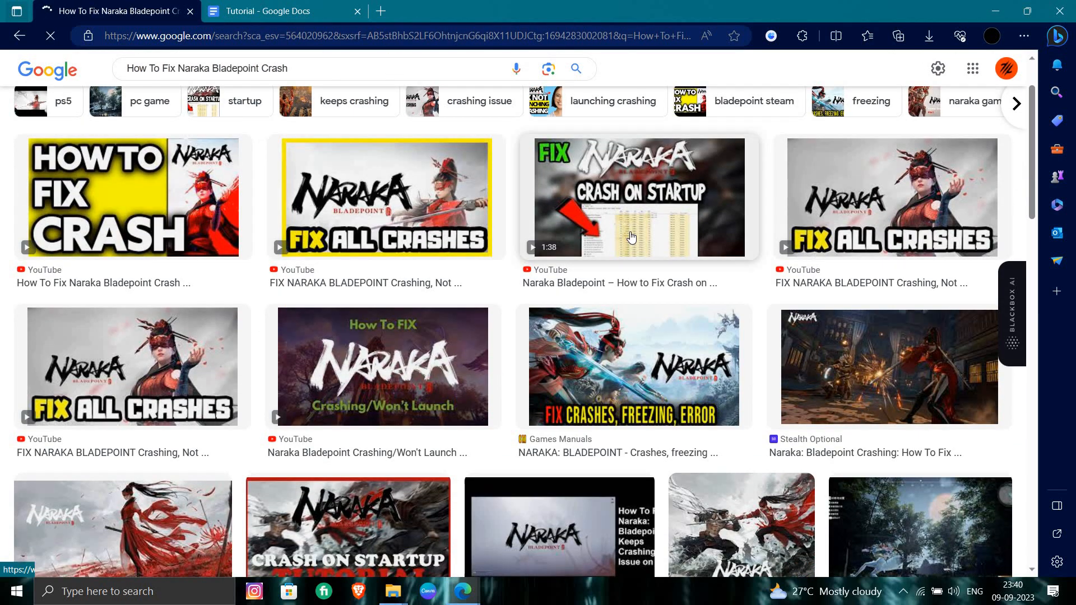
click(636, 197)
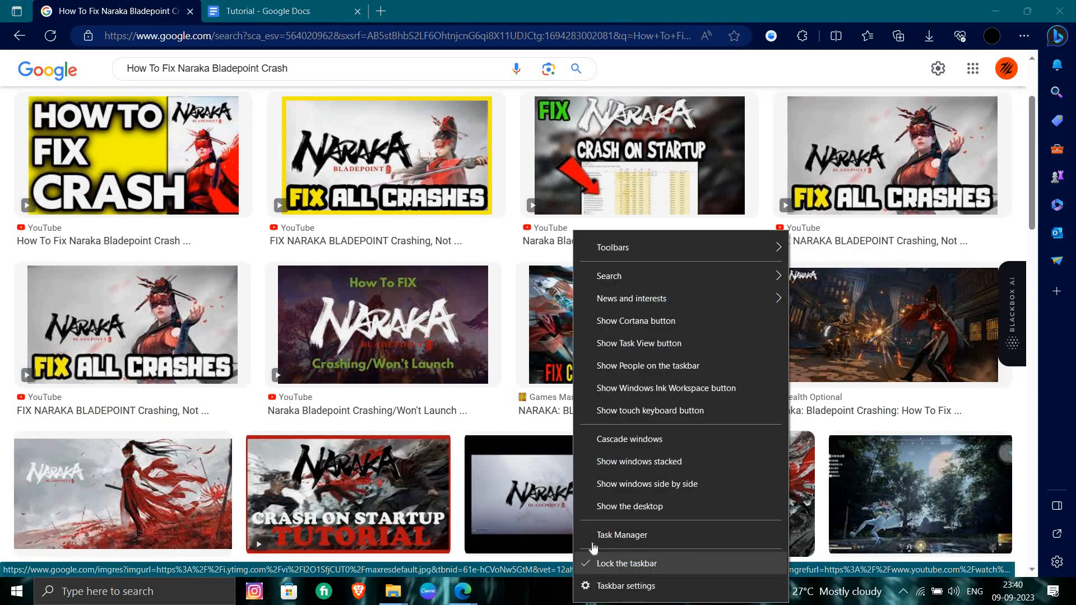
Step: Launch Task Manager, review the Startup program list, then return to the image results
click(622, 534)
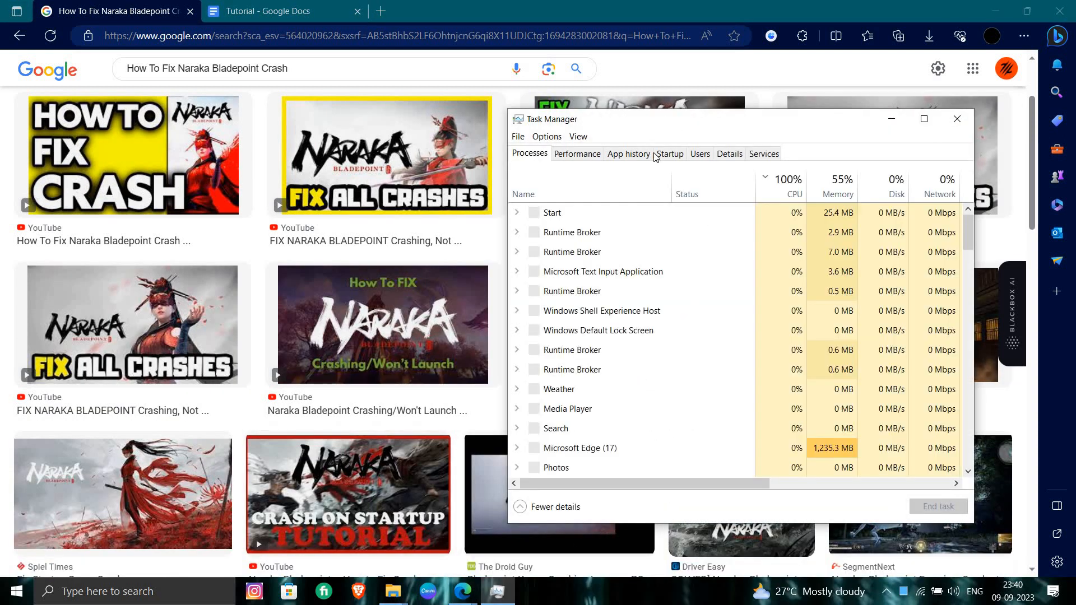
click(669, 153)
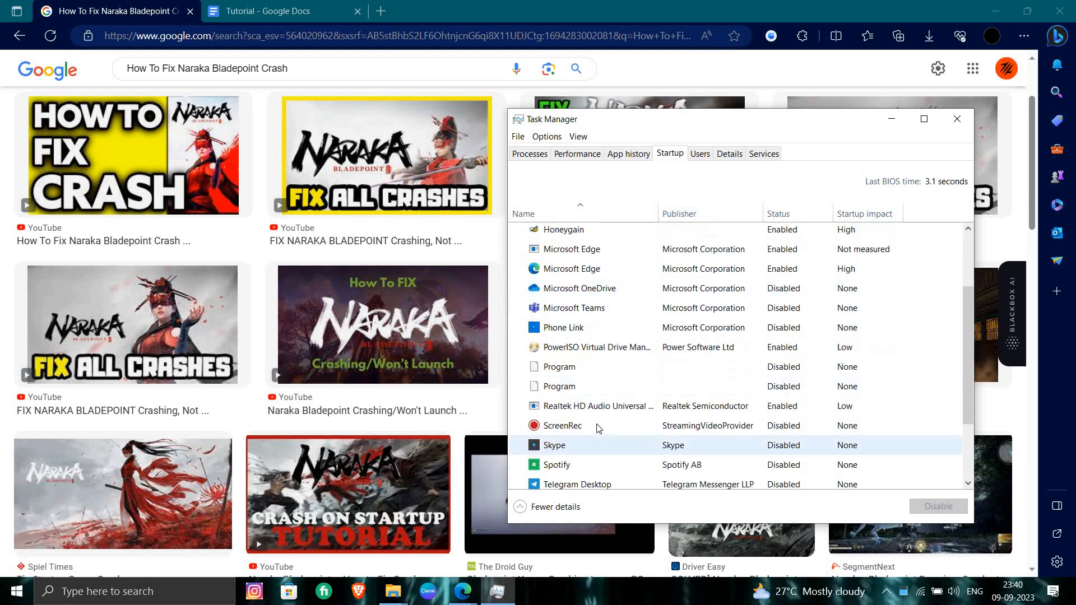
scroll(up, 3)
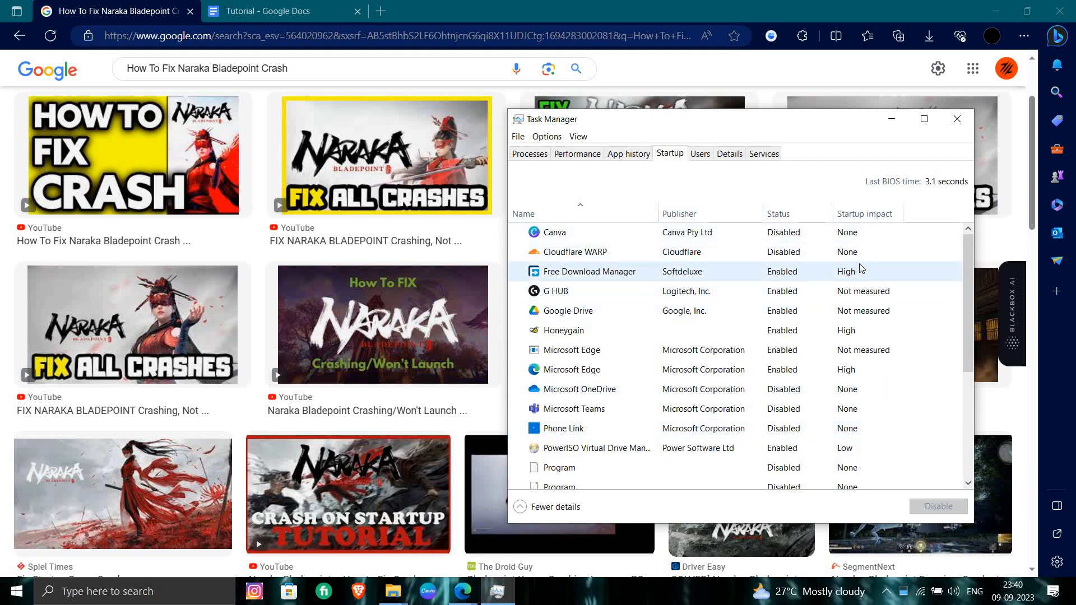
mouse_move(753, 295)
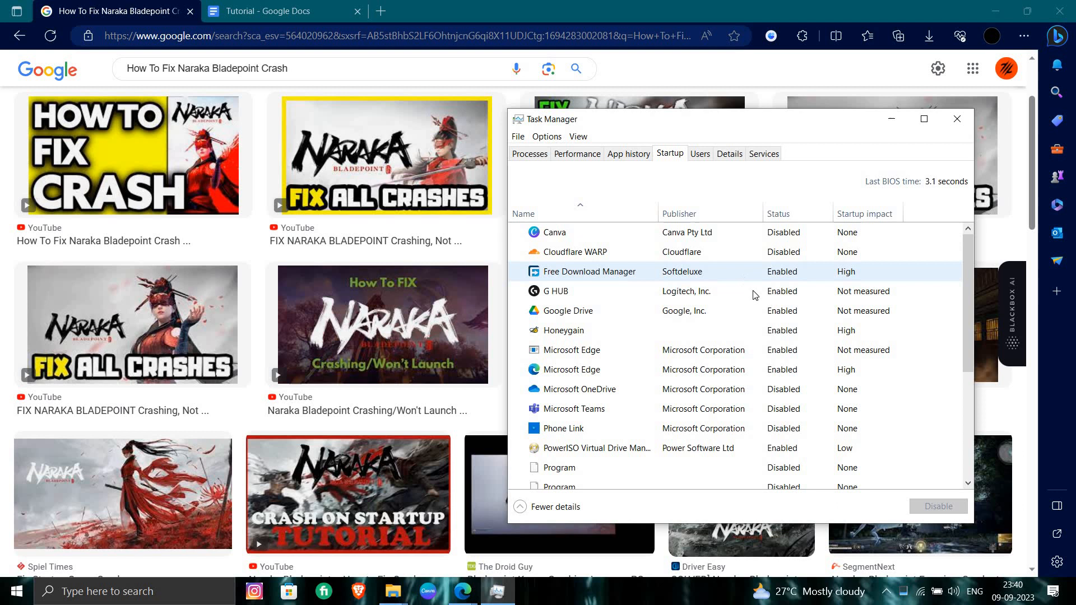
click(956, 119)
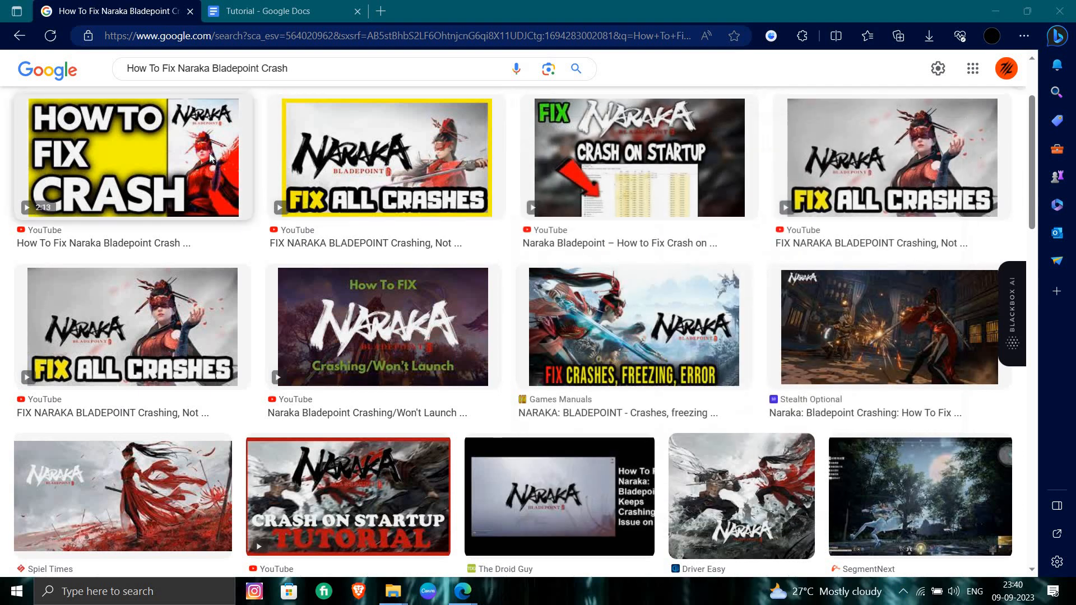